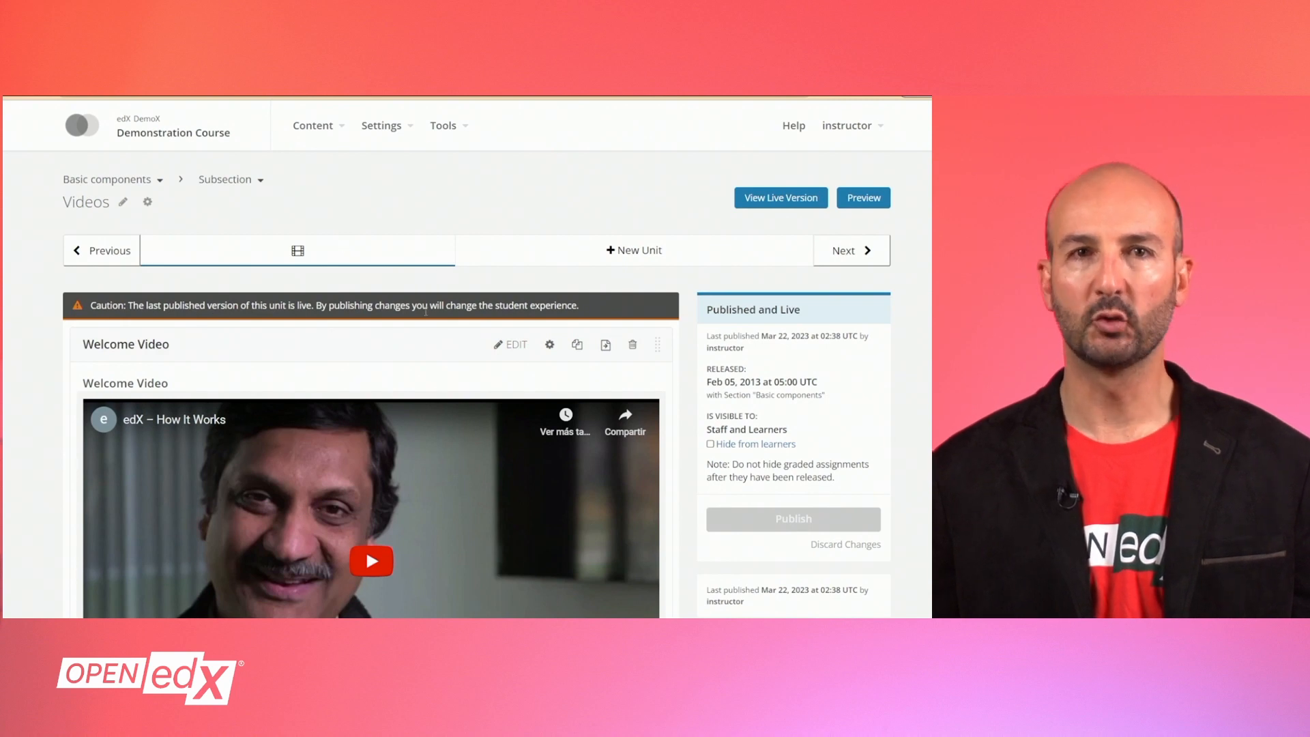
Open the Welcome Video for editing and import the English transcript found on YouTube.
scroll(down, 3)
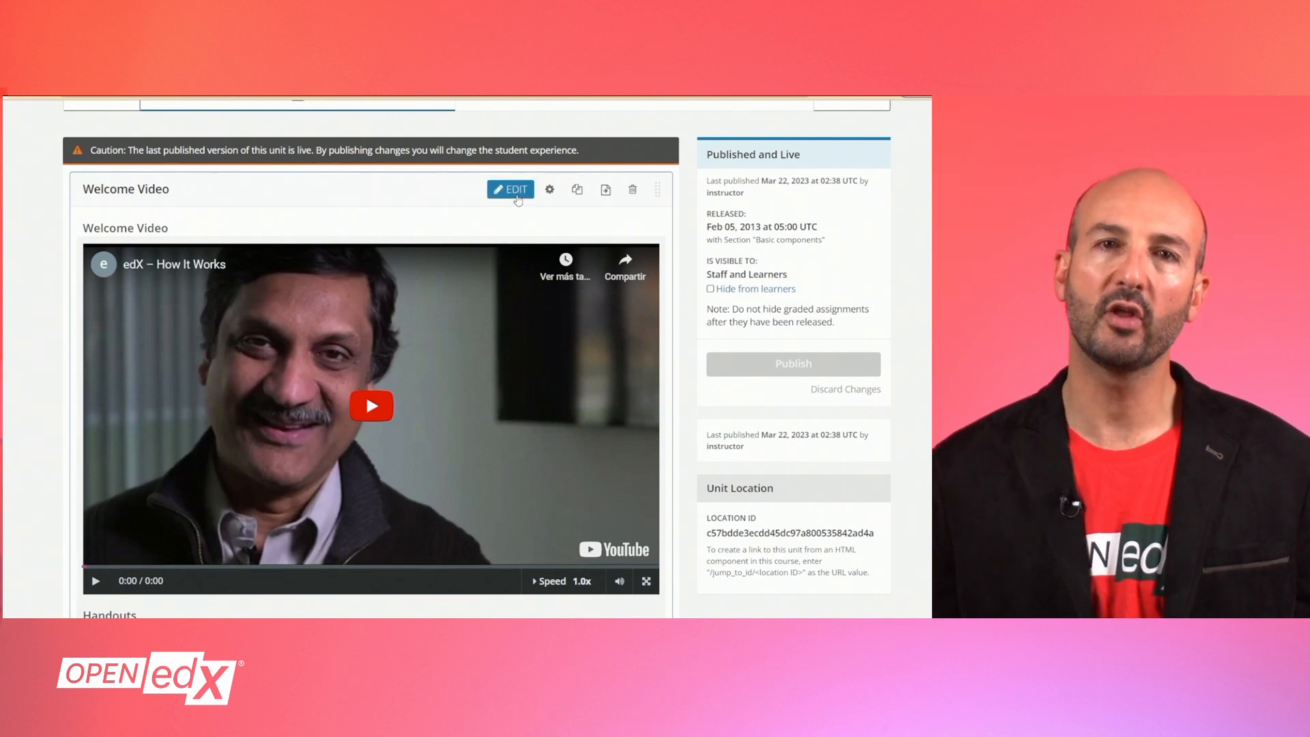
click(509, 189)
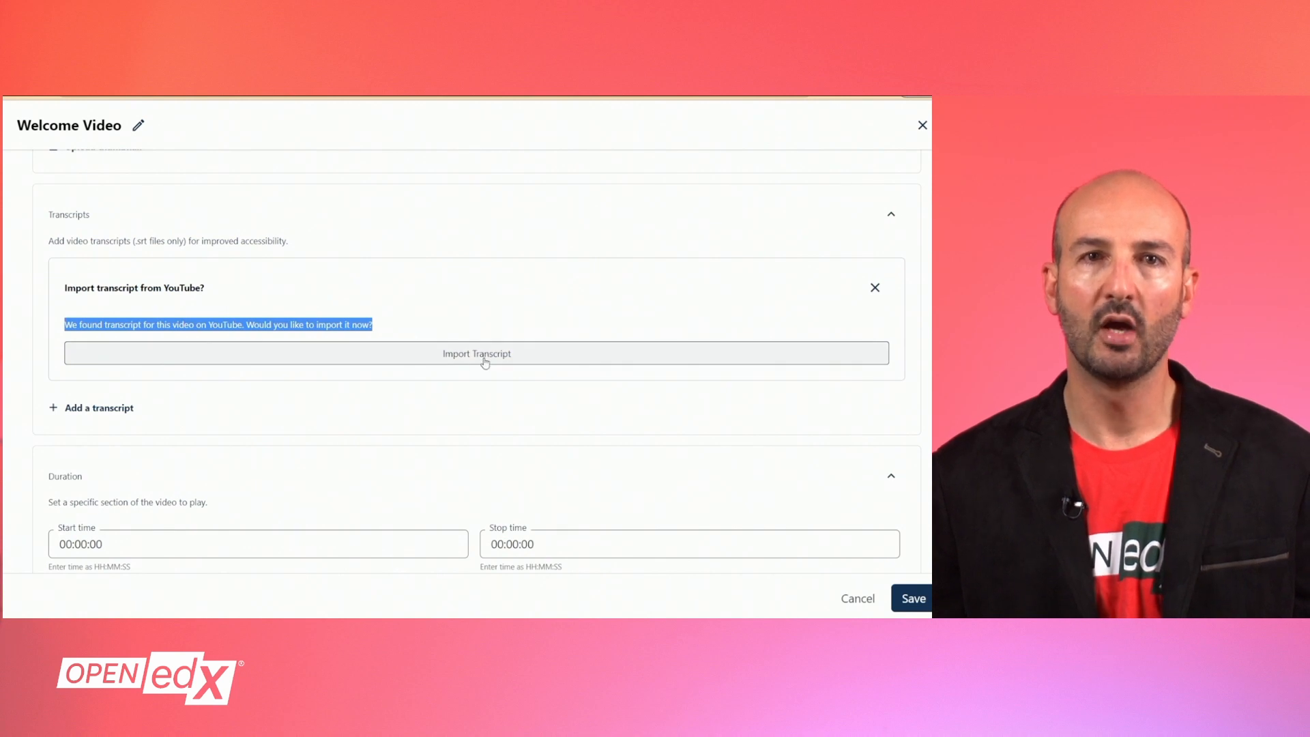
click(476, 352)
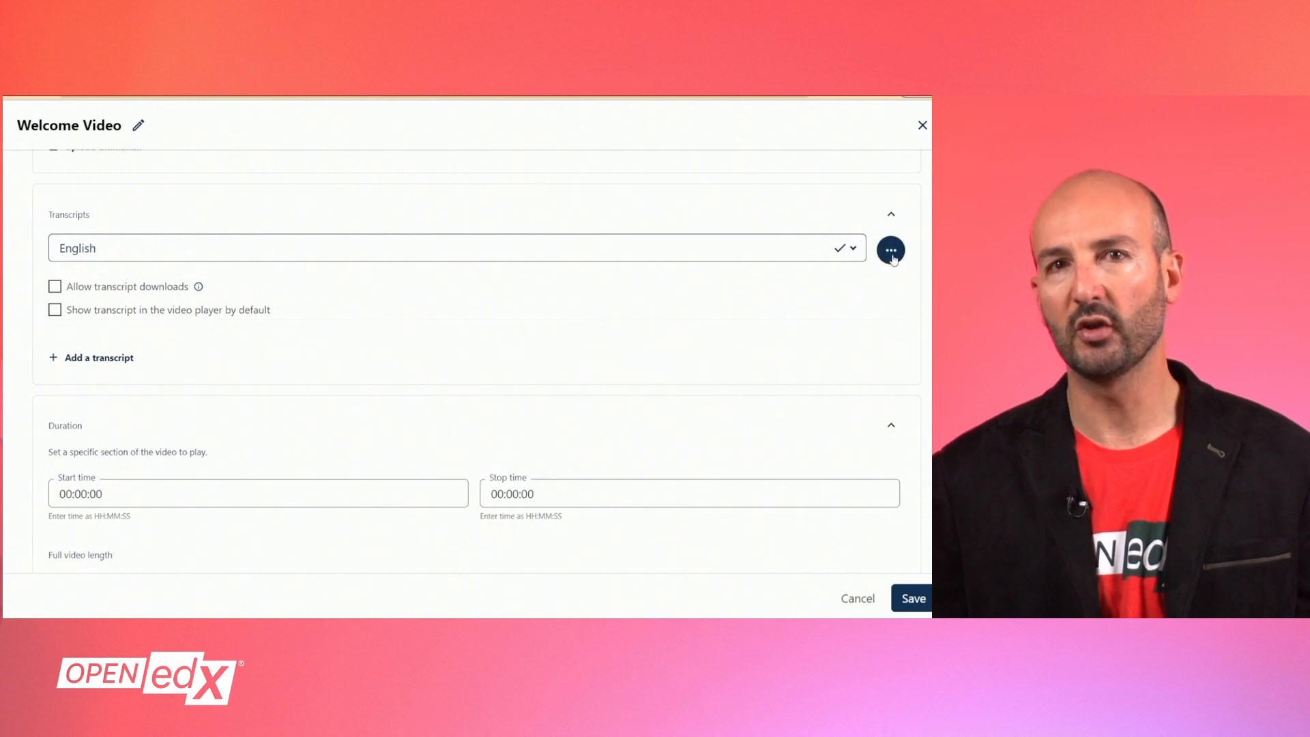
Delete the imported English transcript and start a new blank transcript entry.
click(889, 248)
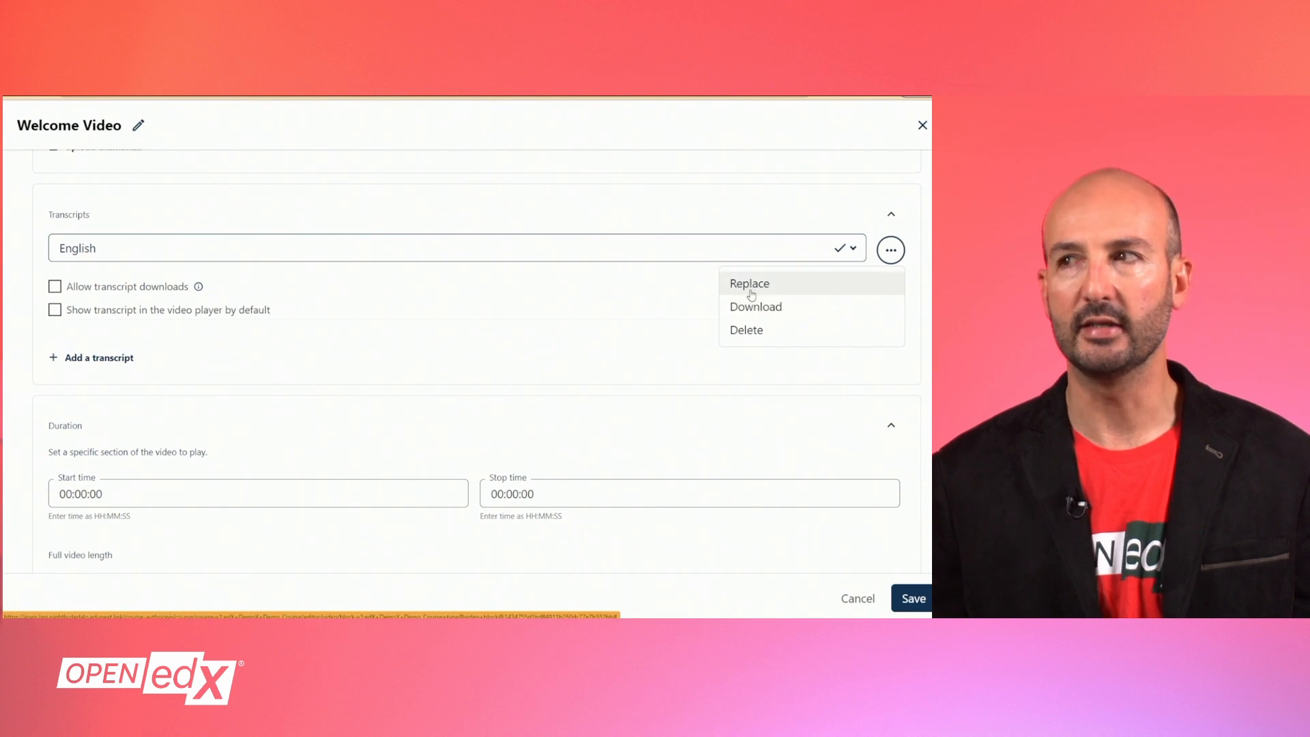
click(745, 329)
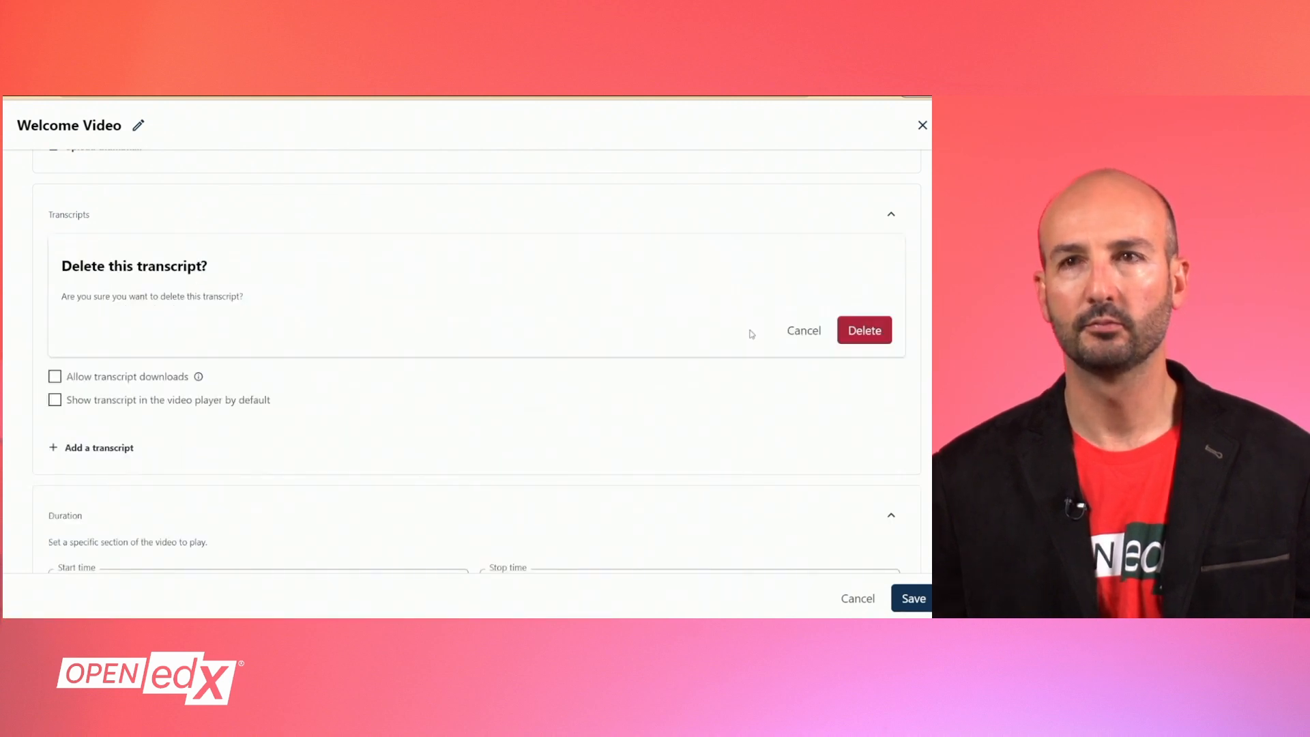
click(864, 331)
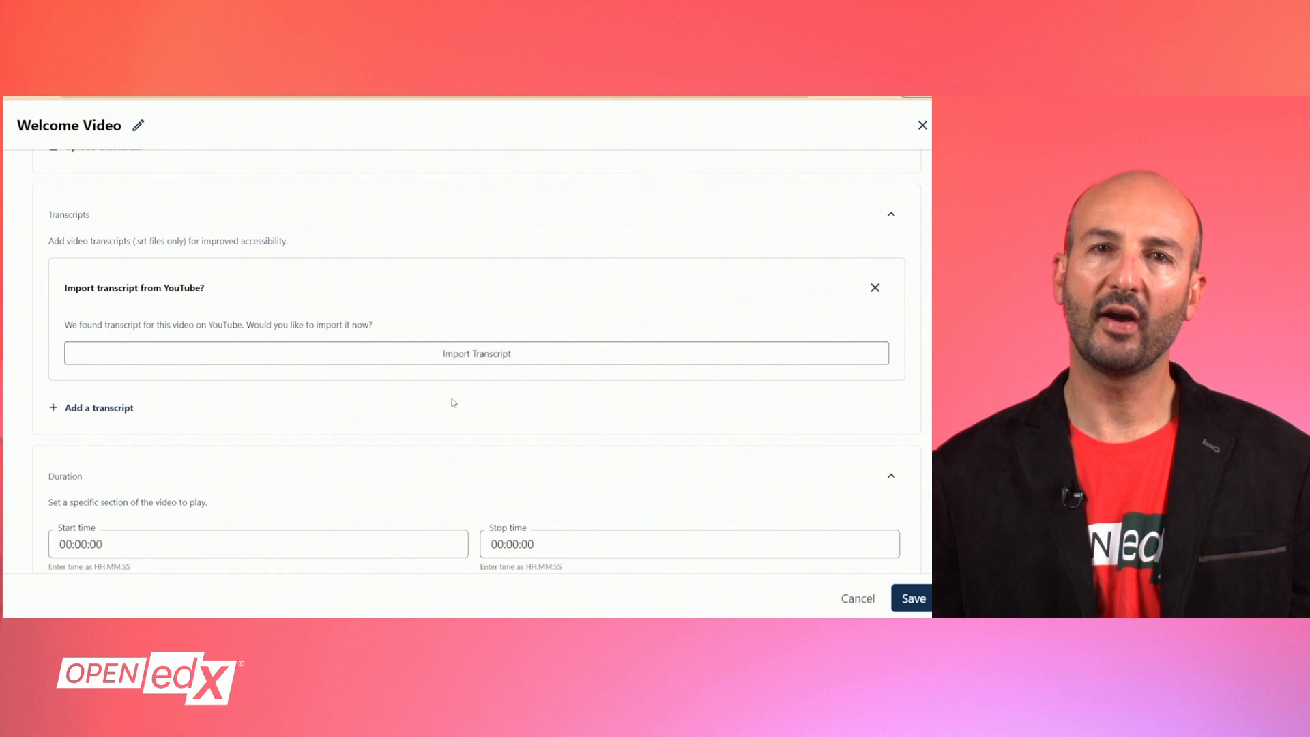
click(875, 288)
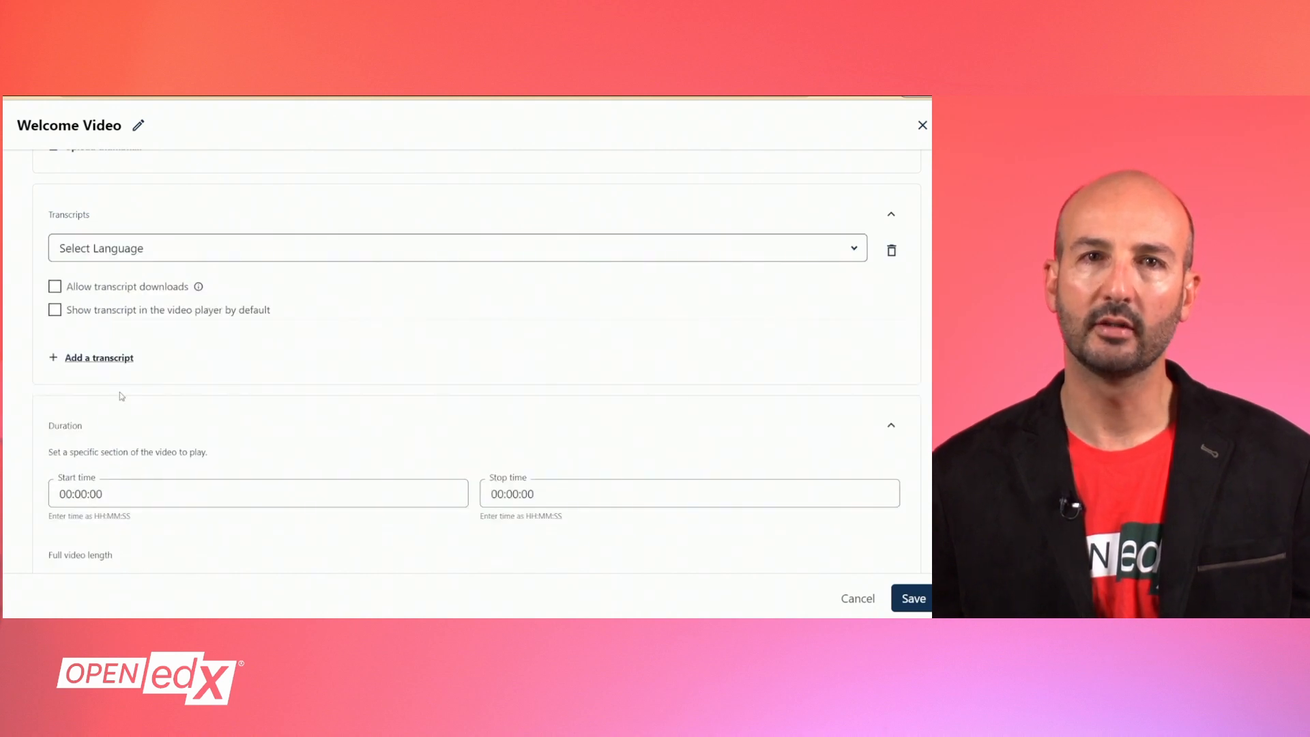
Add an English transcript from an .srt file, then a second entry set to Arabic.
click(458, 247)
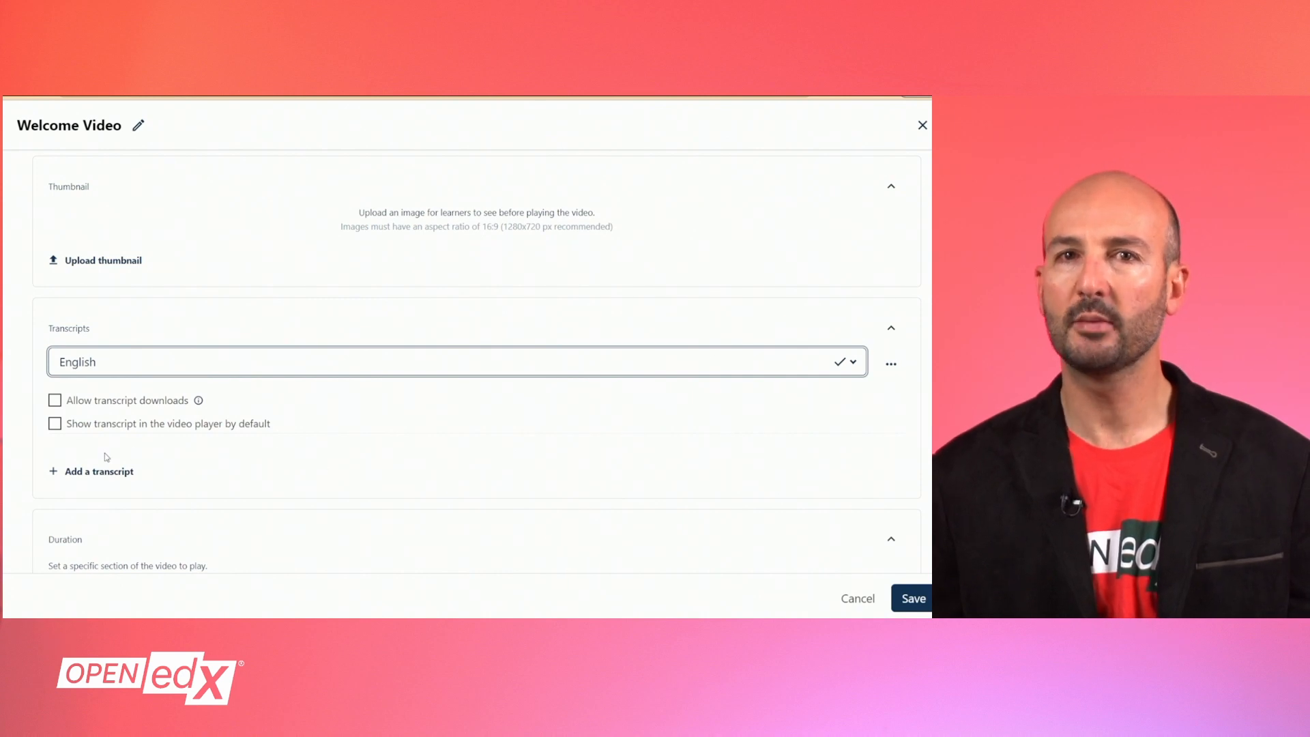
click(98, 471)
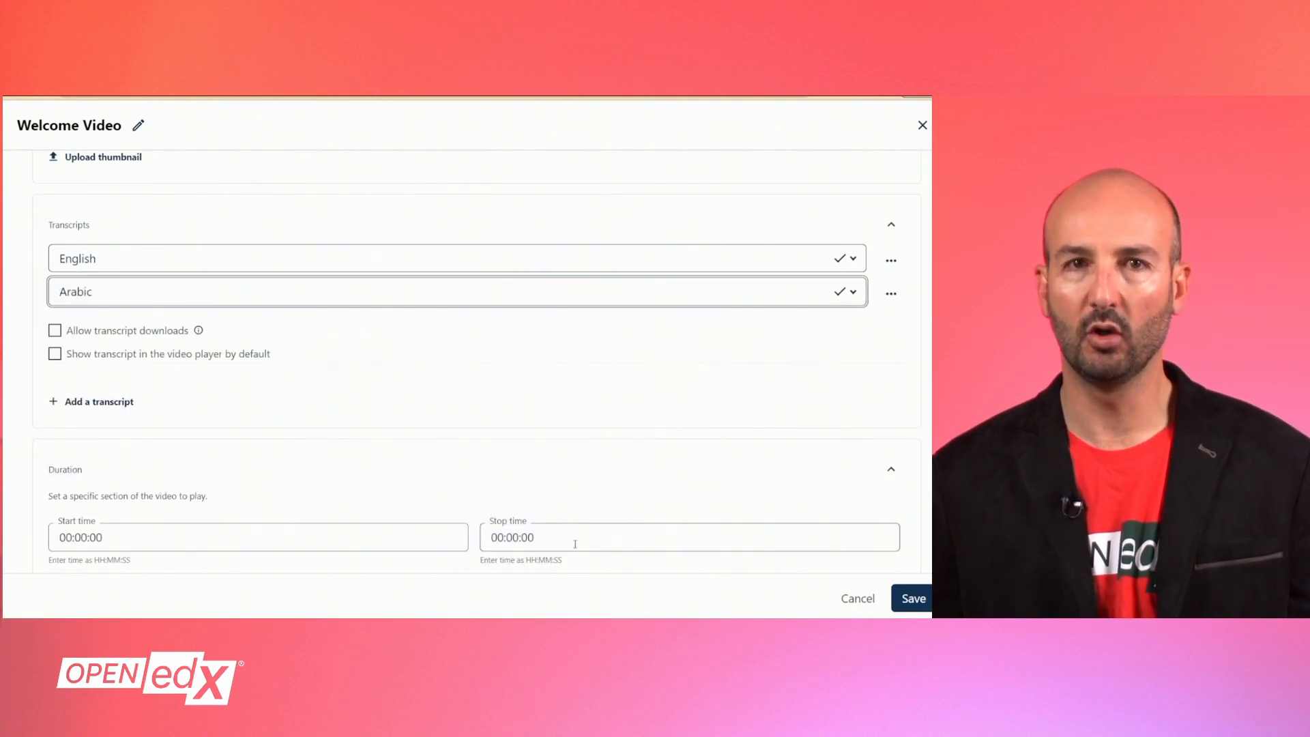
click(890, 294)
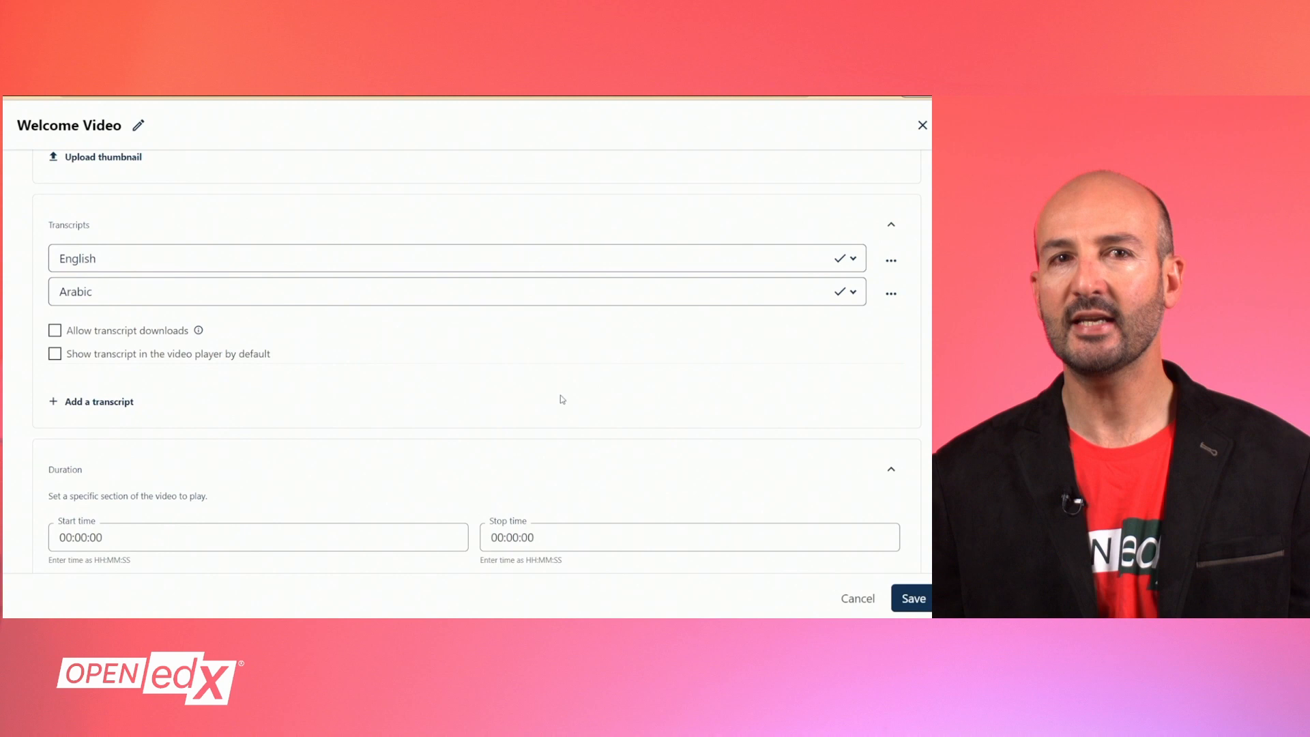
Allow transcript downloads, show the transcript by default, save, and view the live version.
click(54, 330)
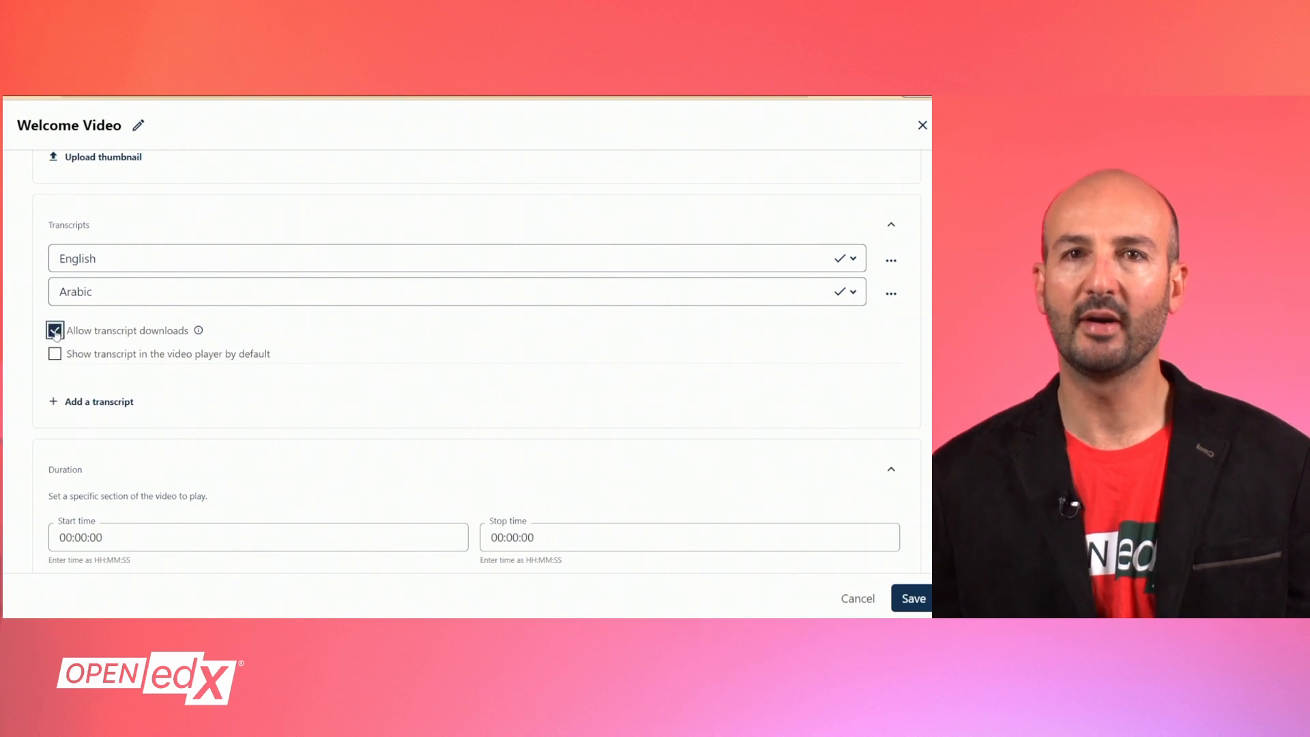
click(54, 354)
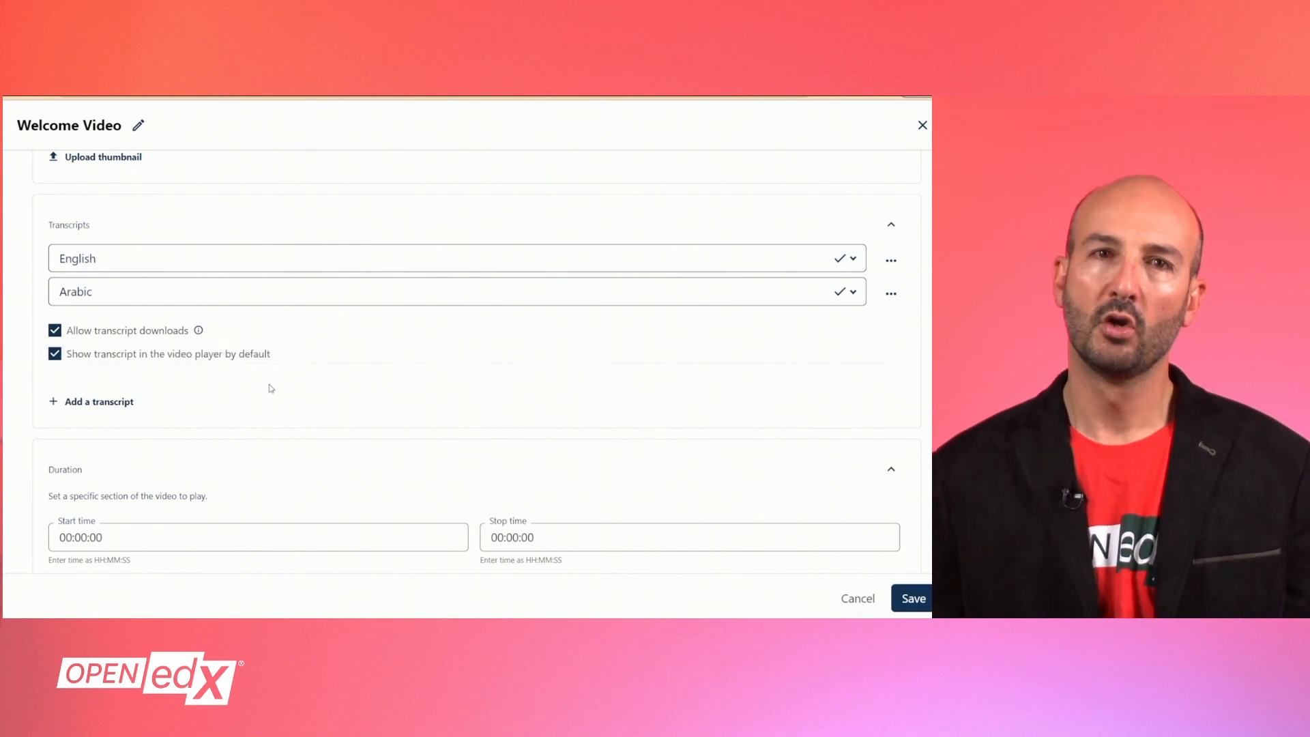
click(913, 598)
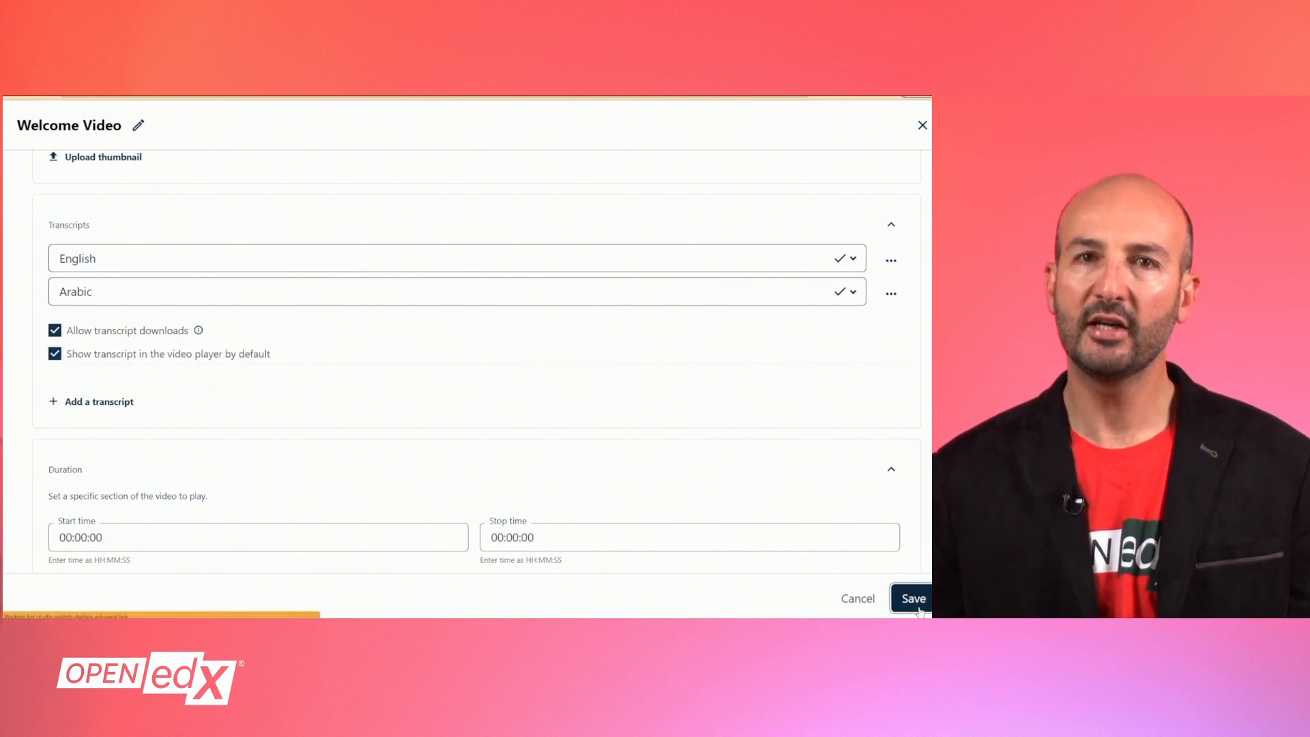
click(913, 598)
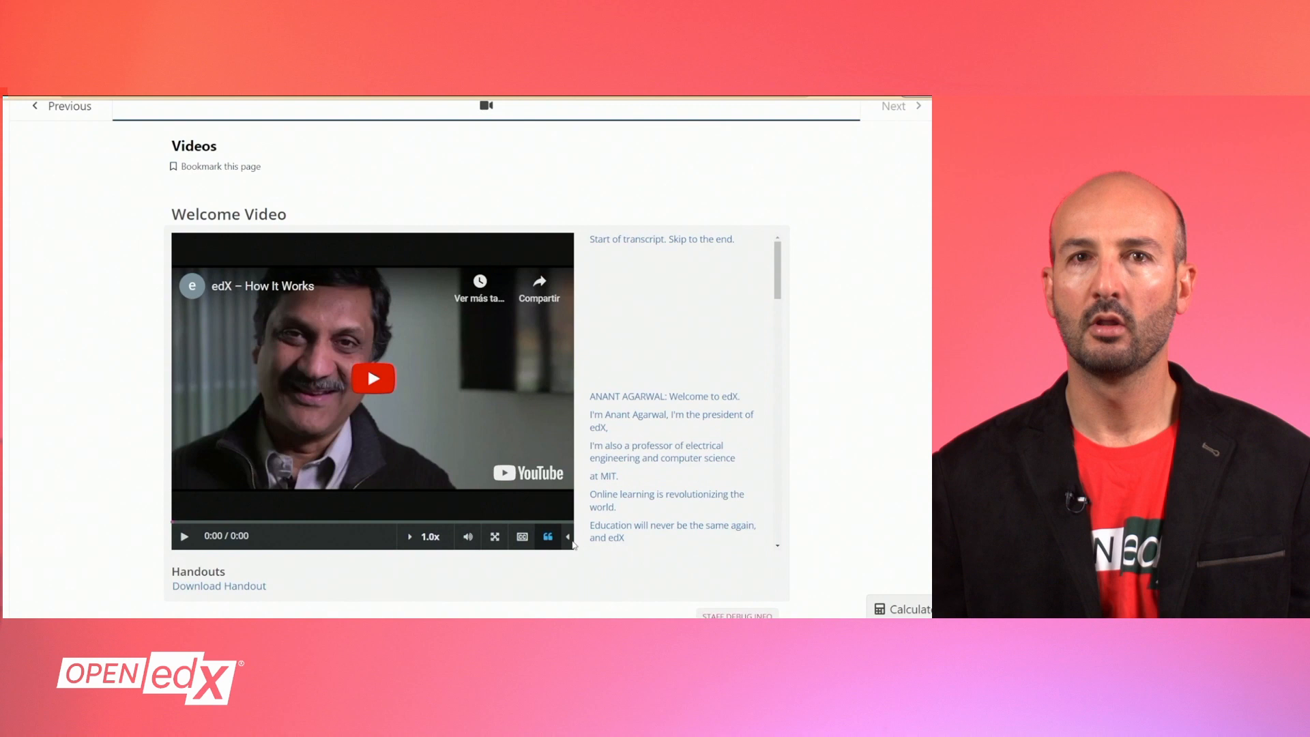
Play the Welcome Video in the LMS and check English and Arabic caption languages are offered.
click(548, 535)
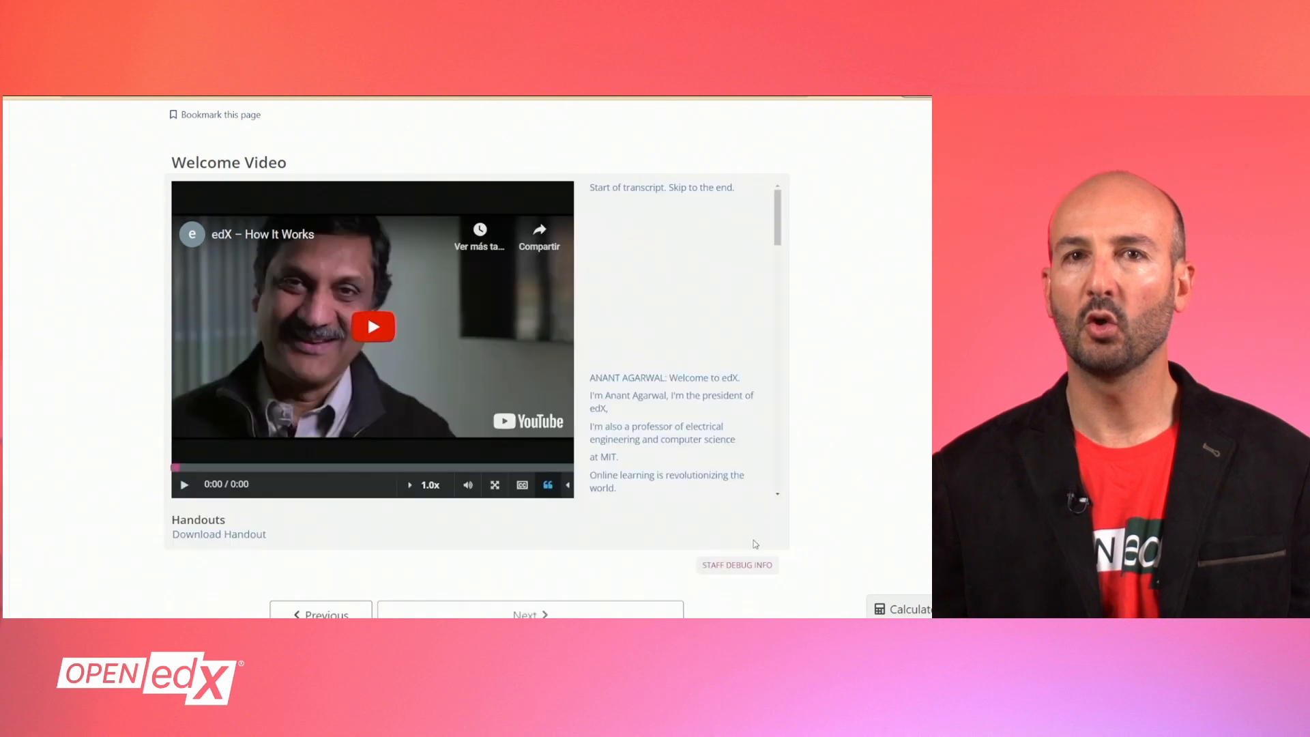
click(183, 484)
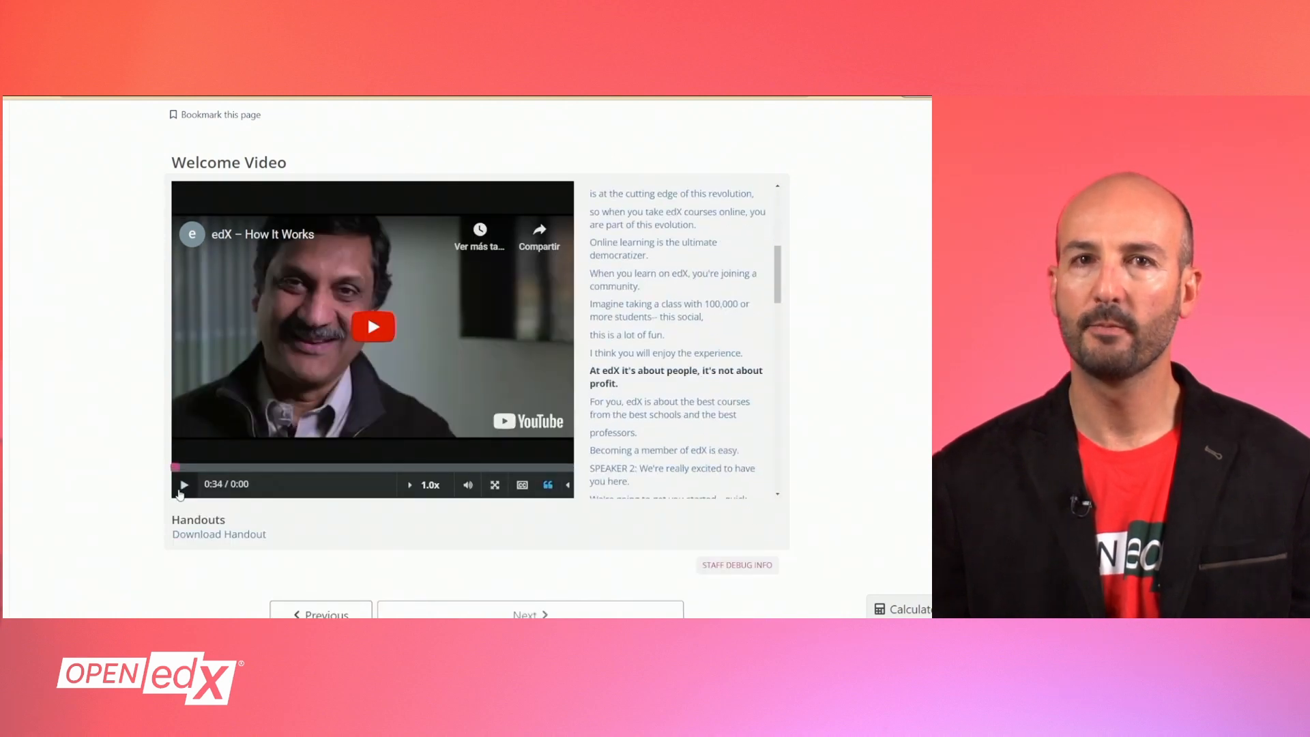
click(522, 483)
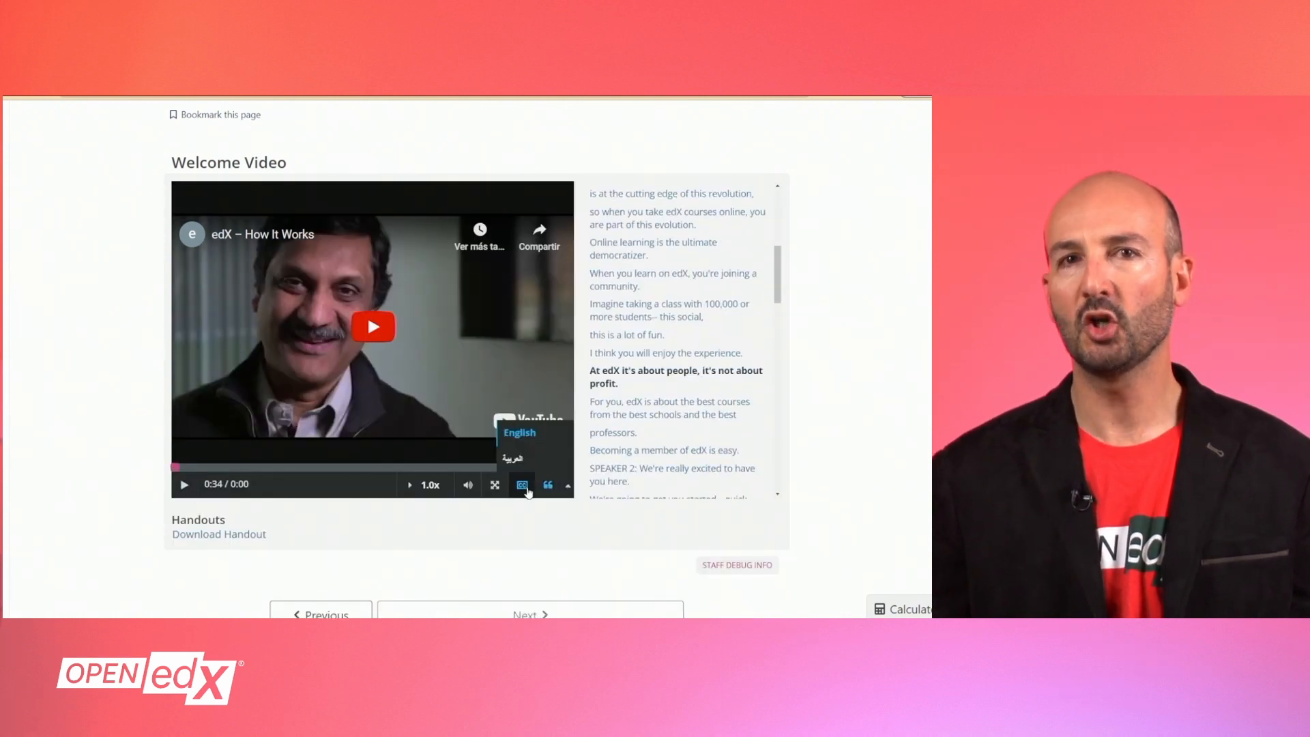